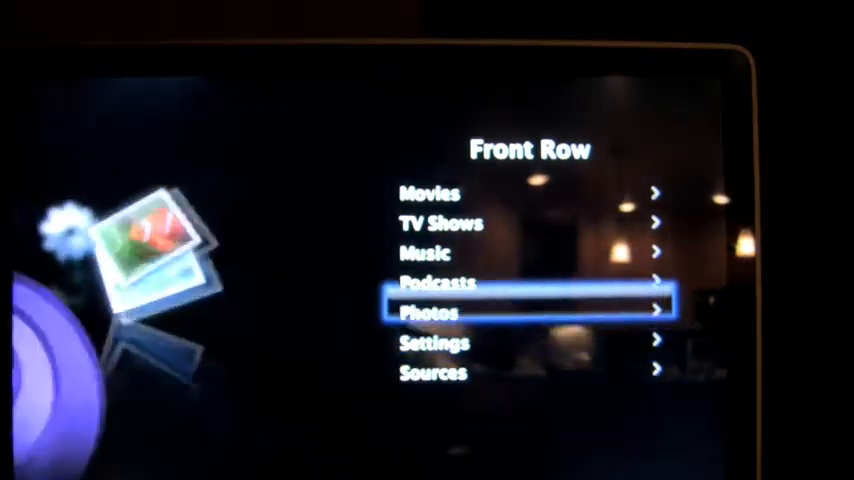
- Enter the Music menu from Front Row's main media menu
{"action": "left_click", "coordinate": [424, 252]}
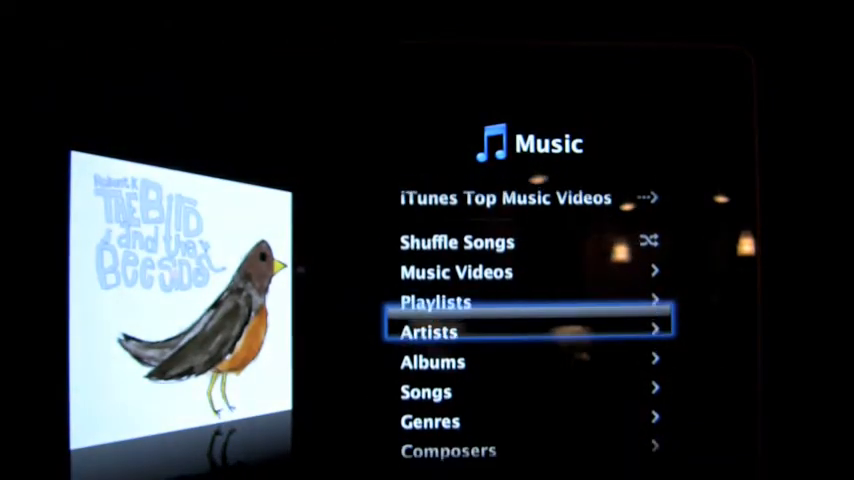